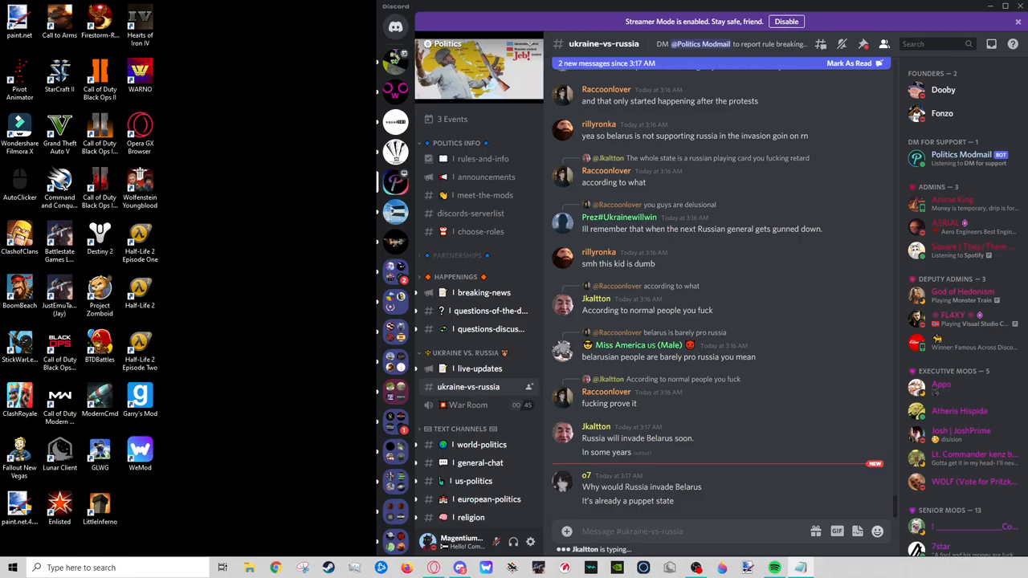
Step: Scroll down through the incoming #ukraine-vs-russia replies and images
scroll("down", 3)
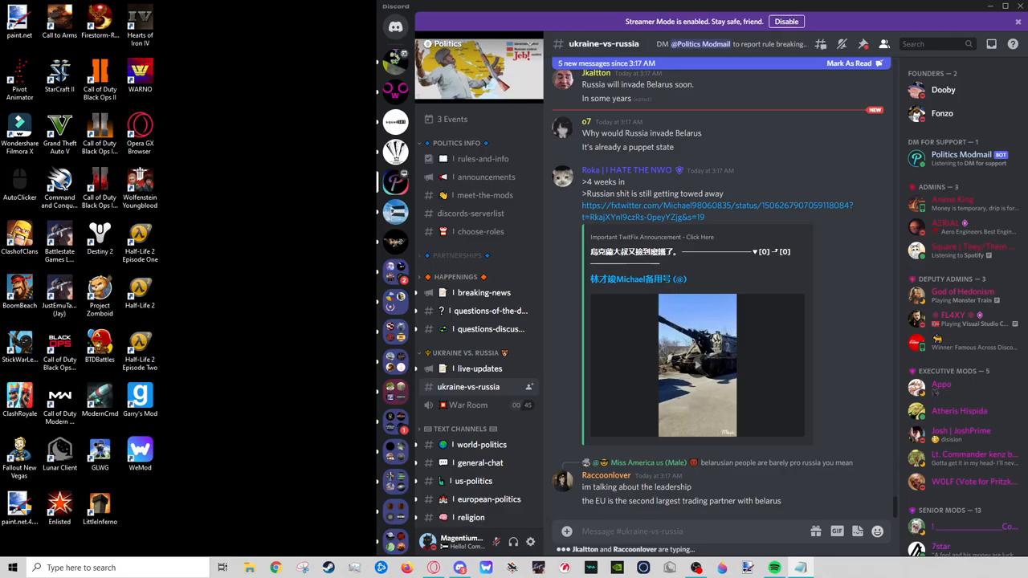
scroll("down", 3)
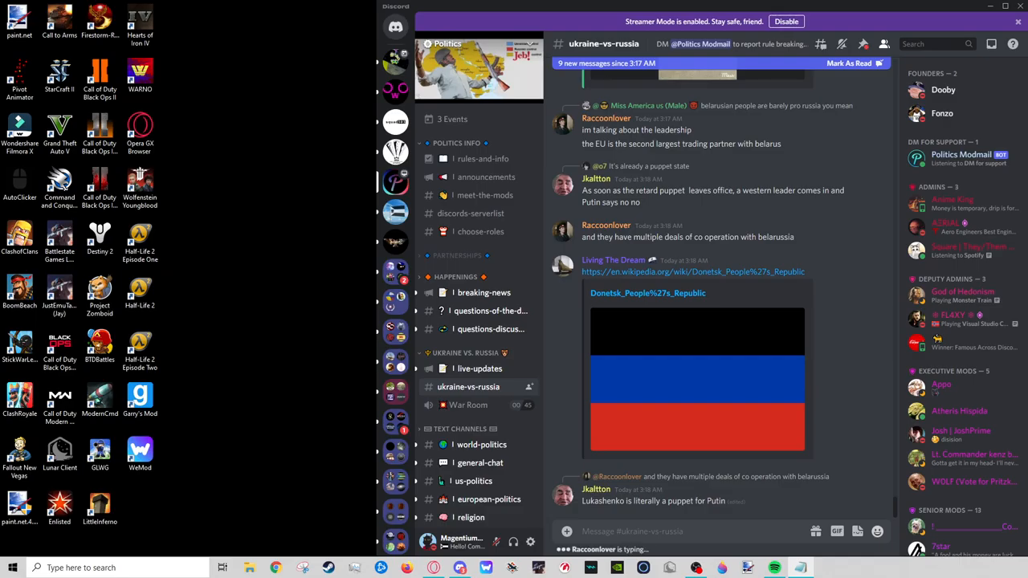
scroll("down", 3)
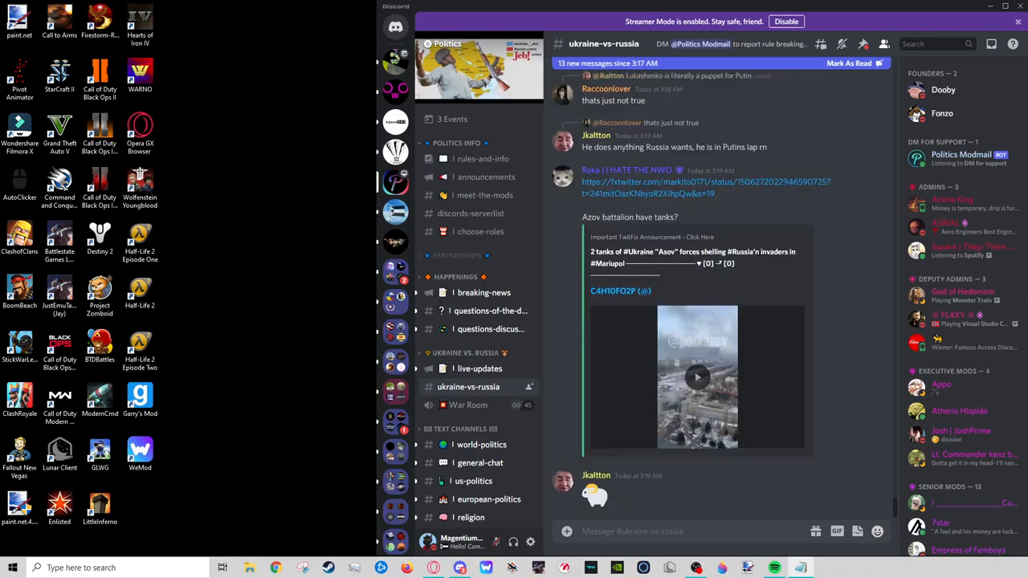
scroll("down", 3)
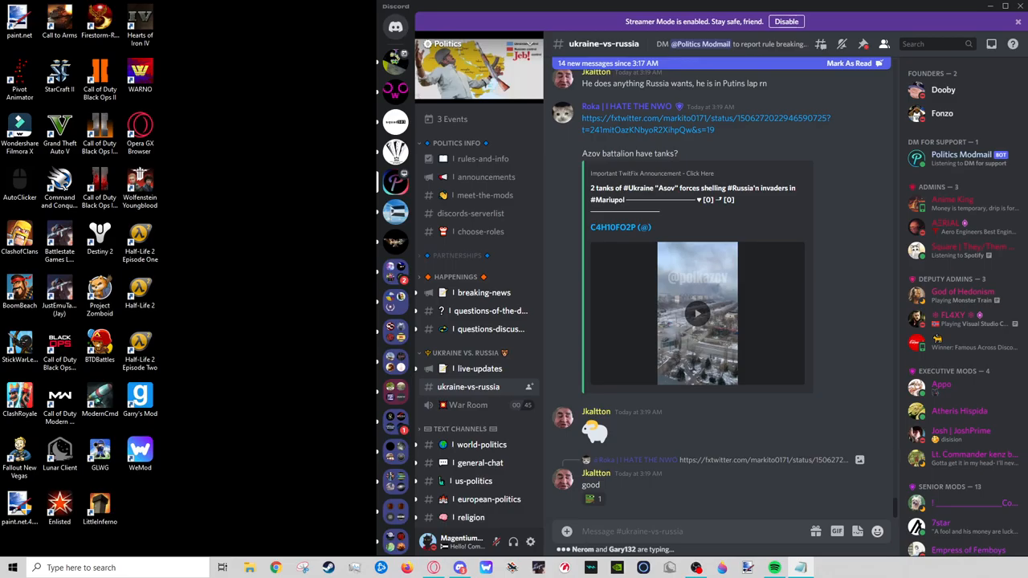
scroll("down", 3)
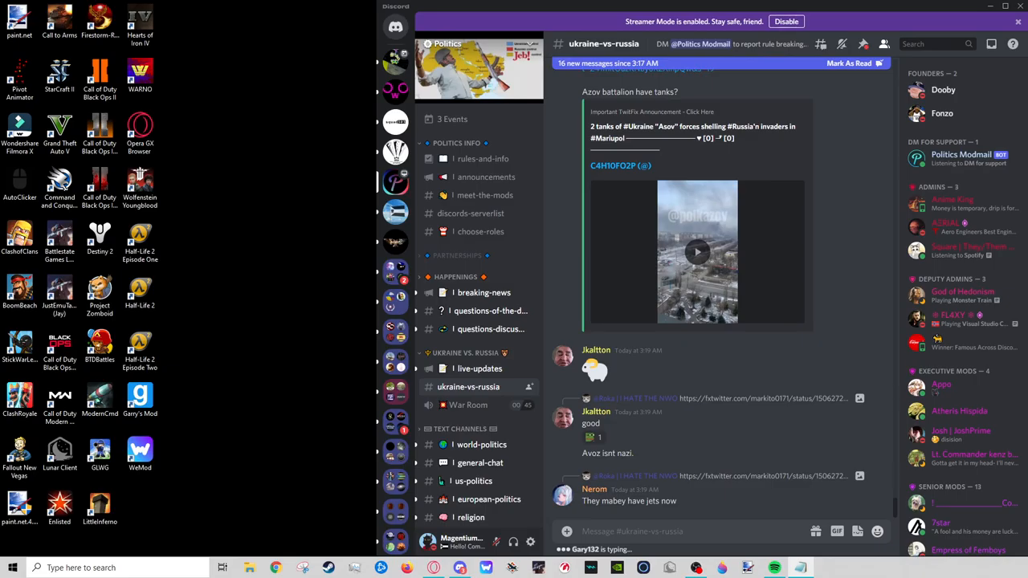
scroll("down", 3)
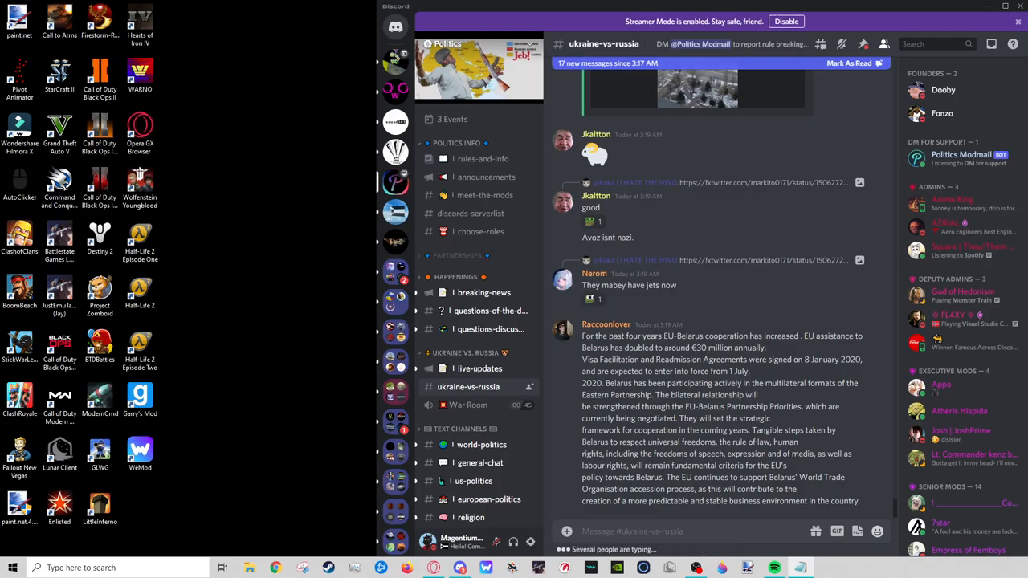
scroll("down", 3)
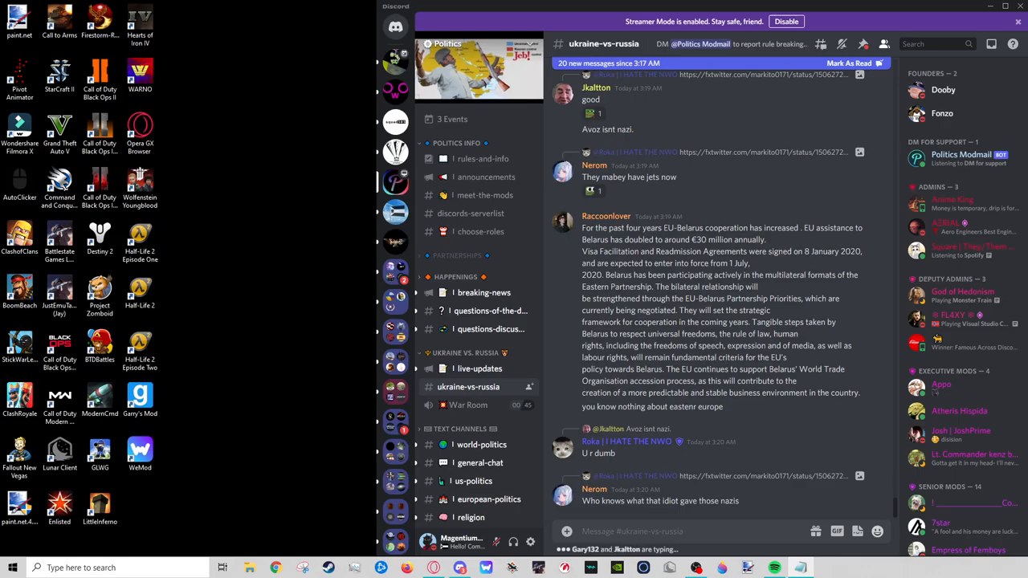
Step: Keep scrolling to the newest posts with the cope GIF and Belarus news links
scroll("down", 3)
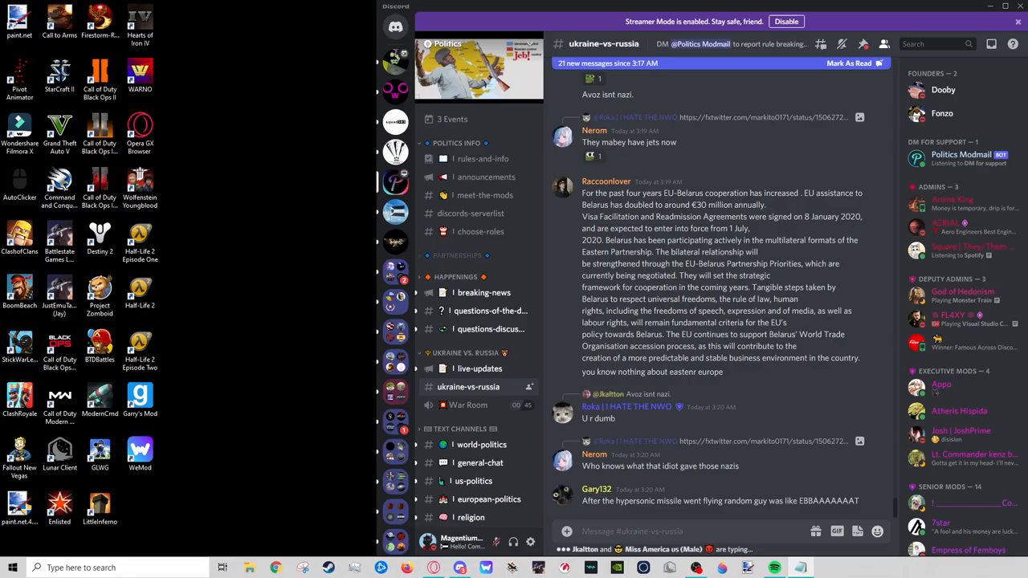
scroll("down", 3)
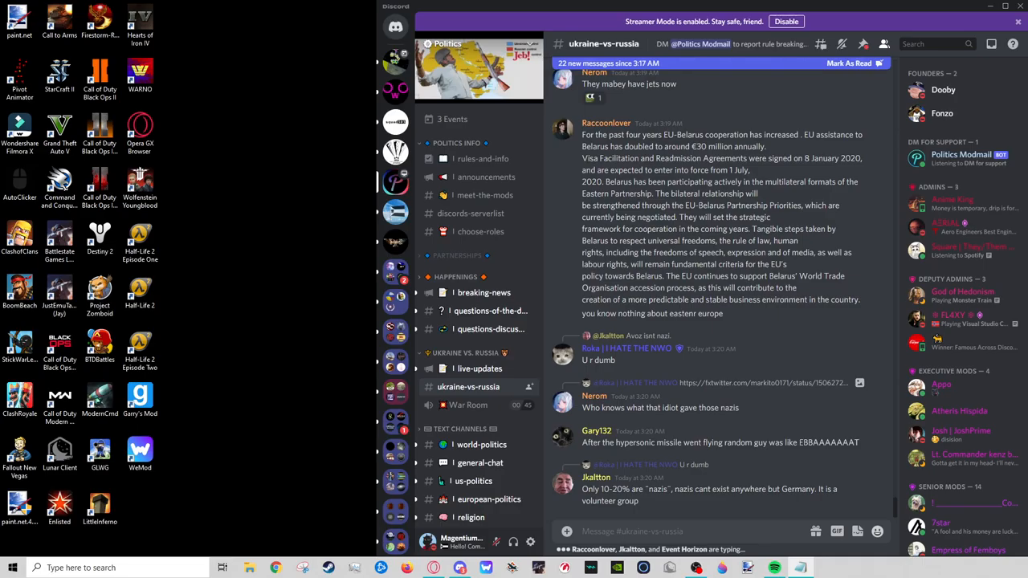
scroll("down", 3)
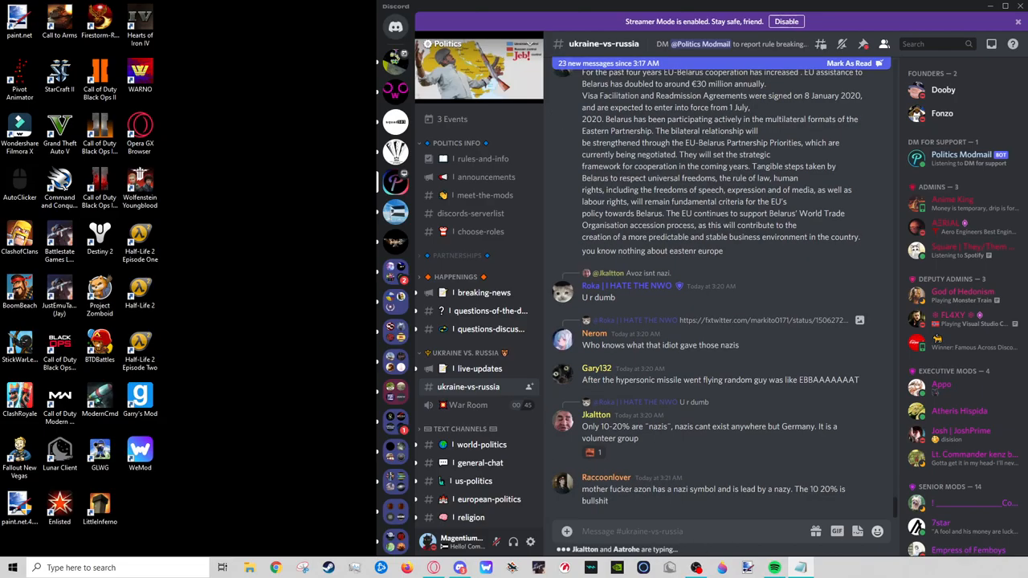
scroll("down", 3)
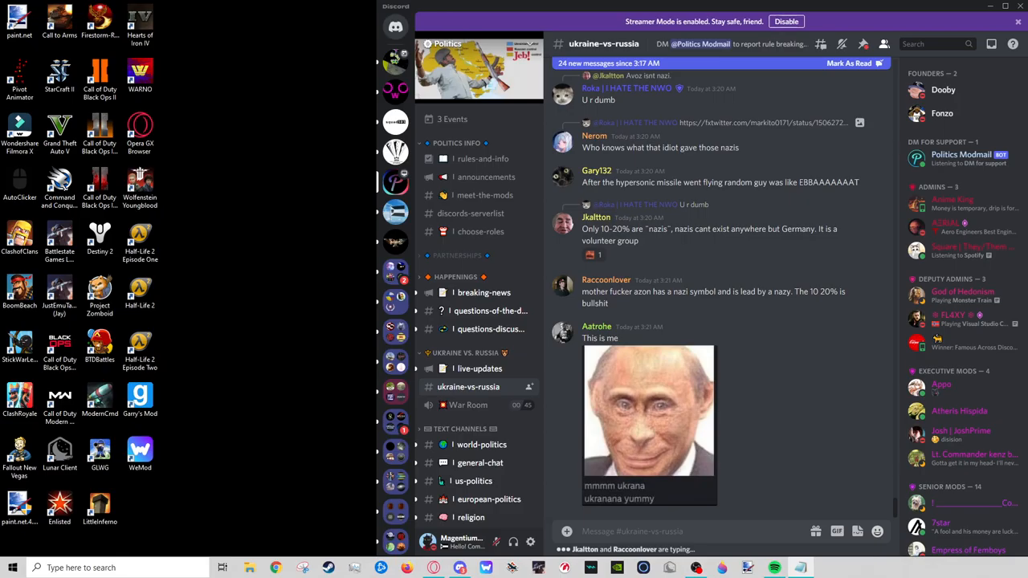
scroll("down", 3)
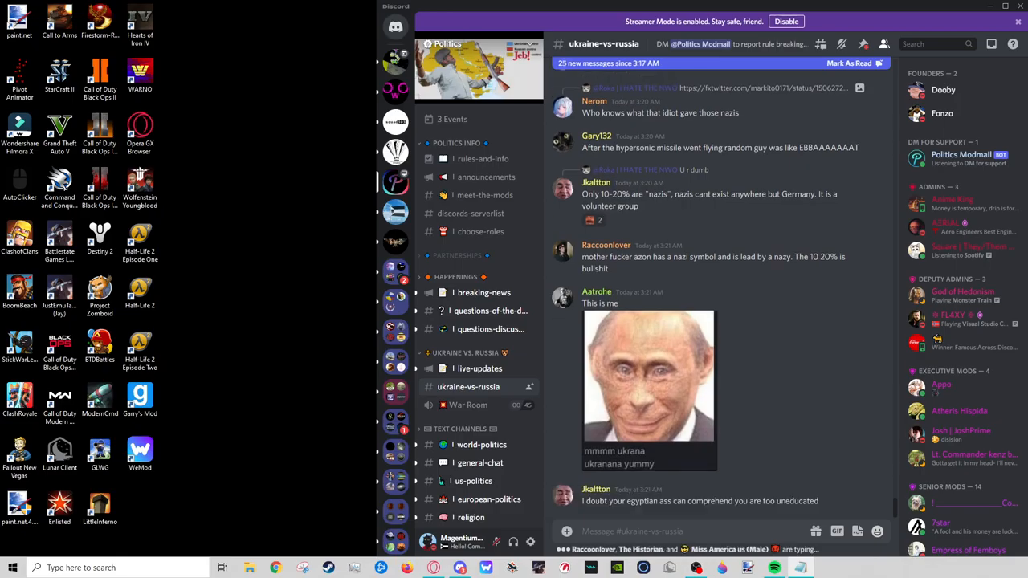
scroll("down", 3)
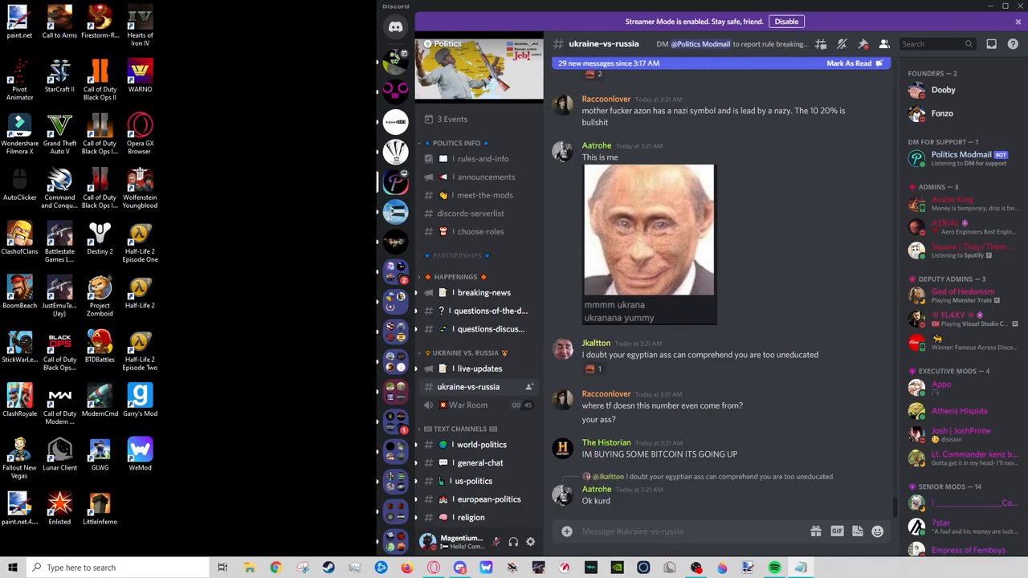
left_click(594, 369)
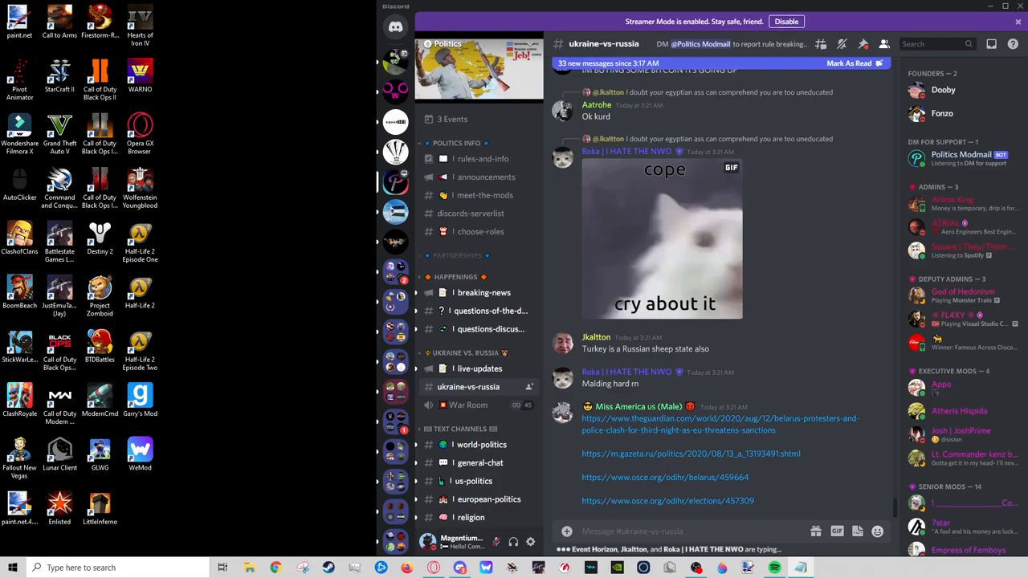
Step: Scroll past the OSCE Belarus link previews to the Turkey and kebab replies
scroll("down", 3)
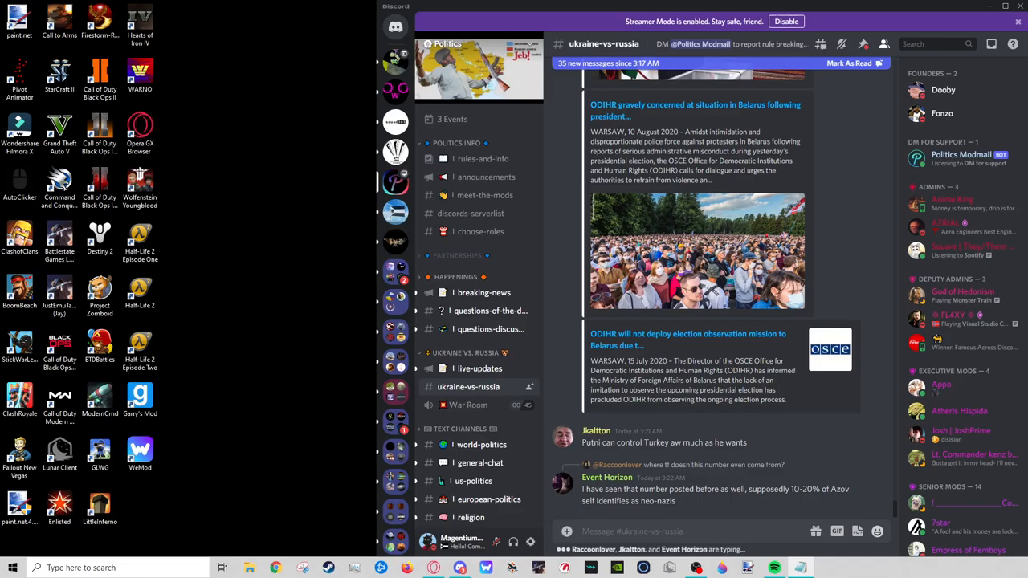
scroll("down", 3)
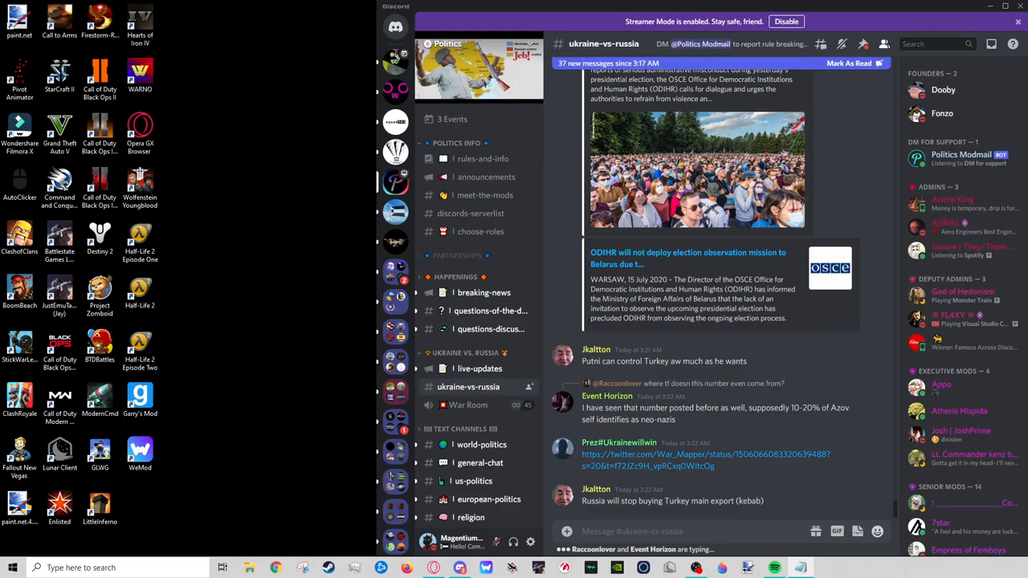
Step: Scroll to show the Ukraine War Map tweet preview and the kebab replies
scroll("down", 3)
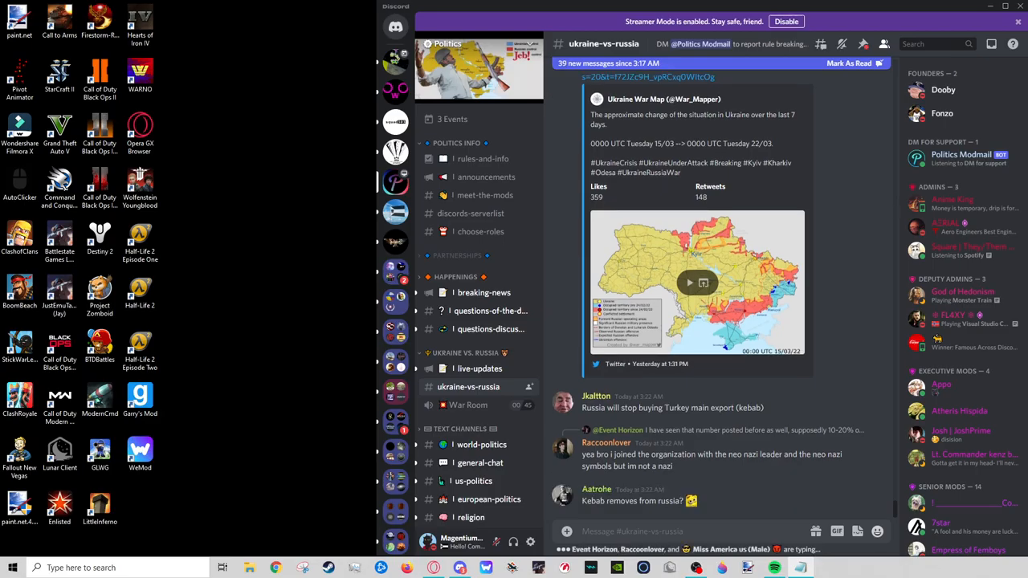
Step: Scroll through the Nazis-versus-fascists debate to the national strasserists post
scroll("down", 3)
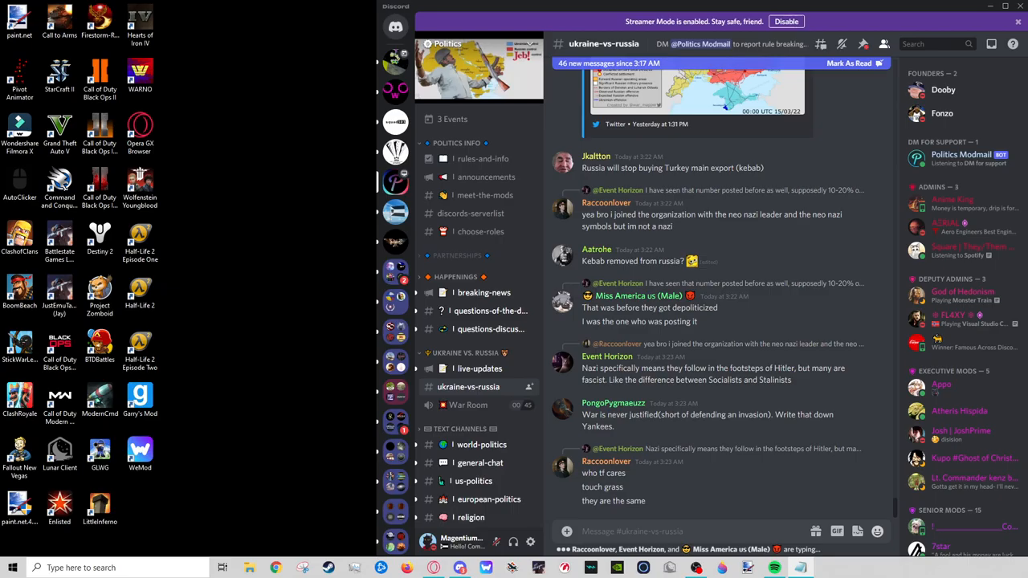
scroll("down", 3)
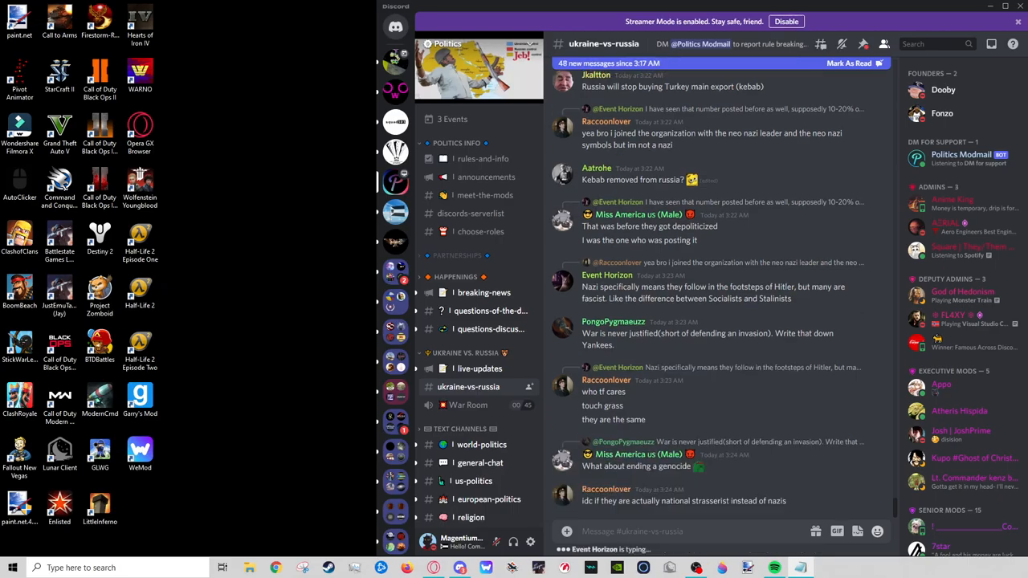
scroll("down", 3)
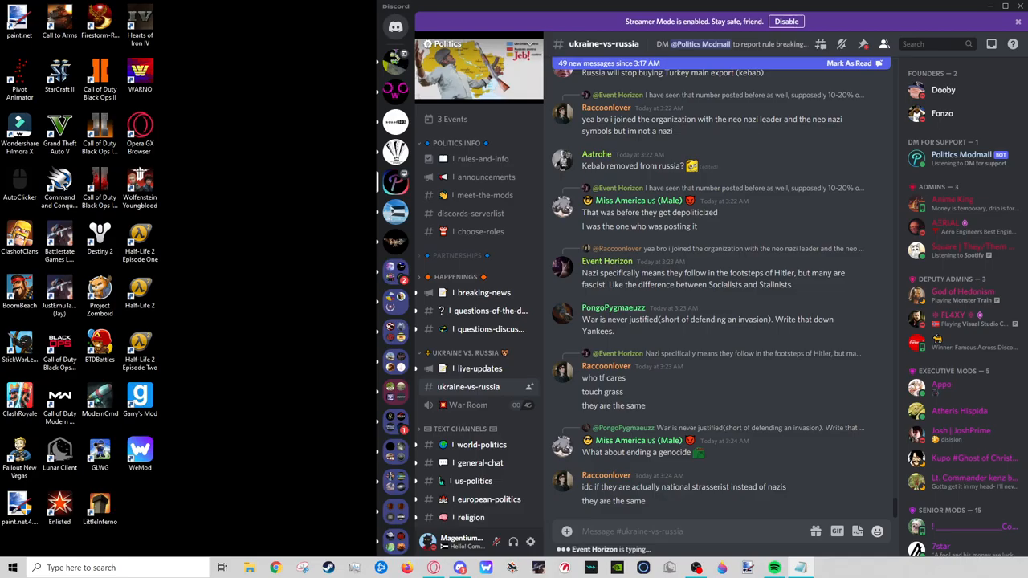